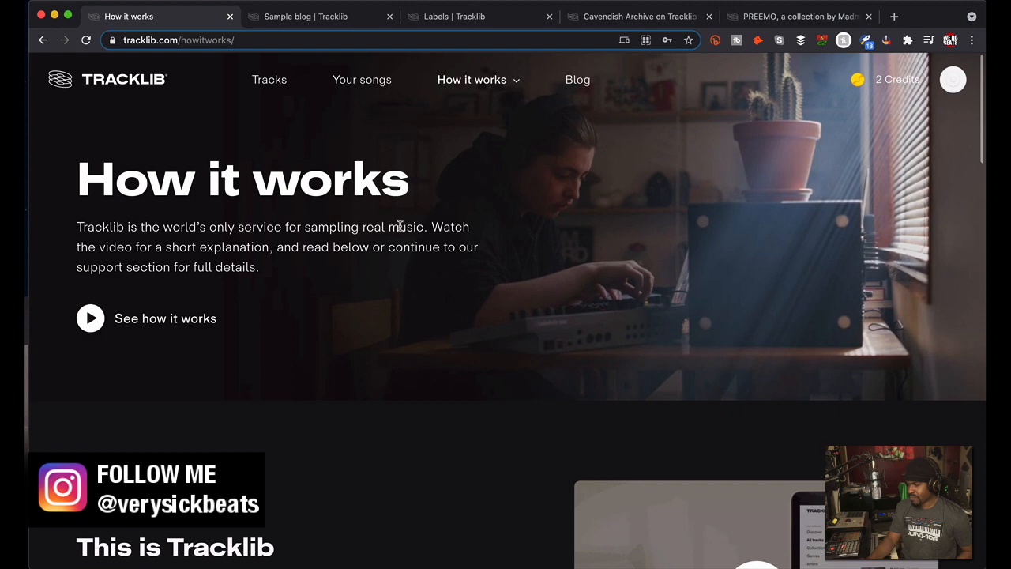
Scroll through the label feature blog posts and move to the next Tracklib browser tab.
scroll(down, 3)
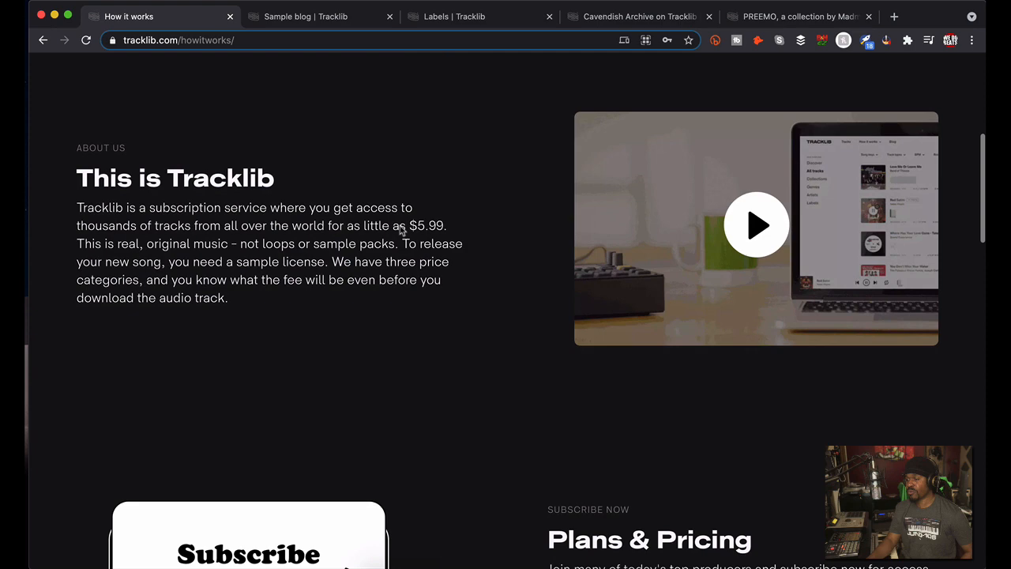
scroll(down, 3)
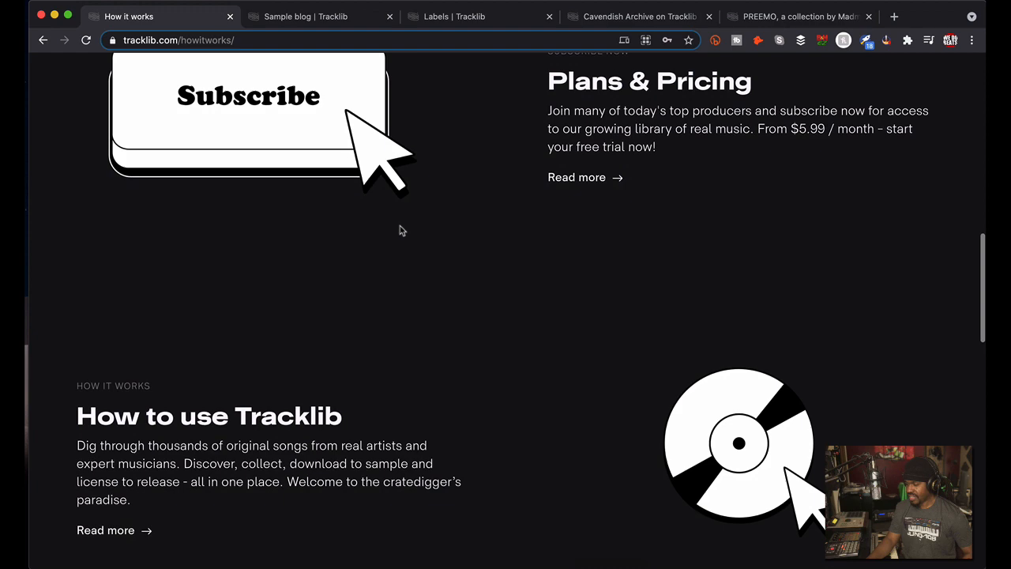
scroll(up, 3)
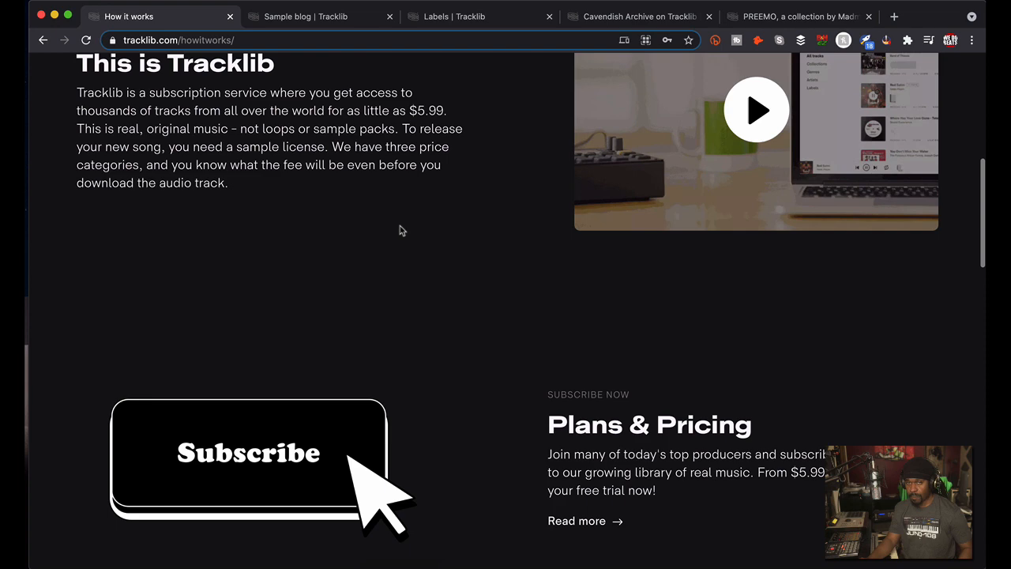
scroll(up, 3)
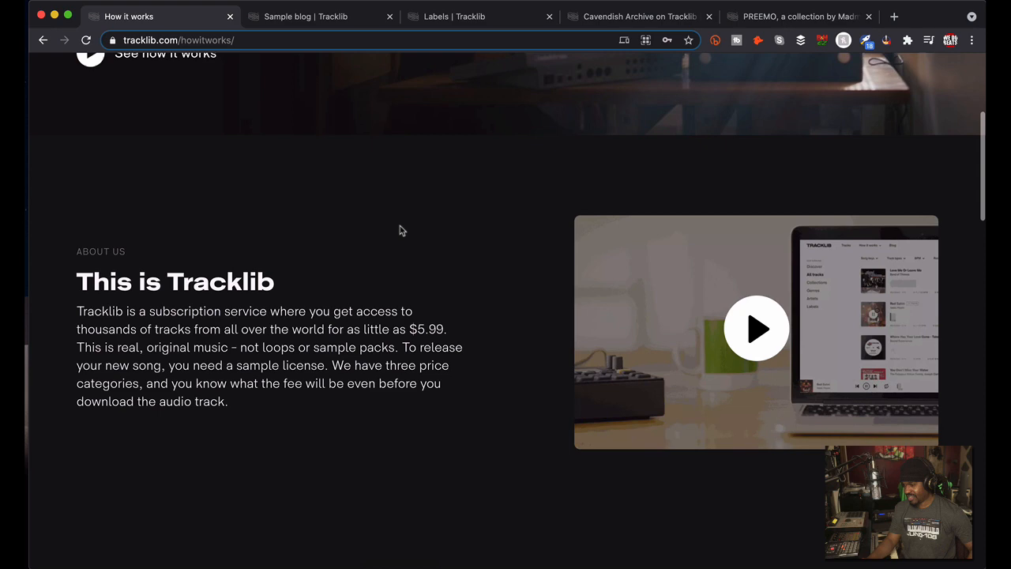
scroll(up, 3)
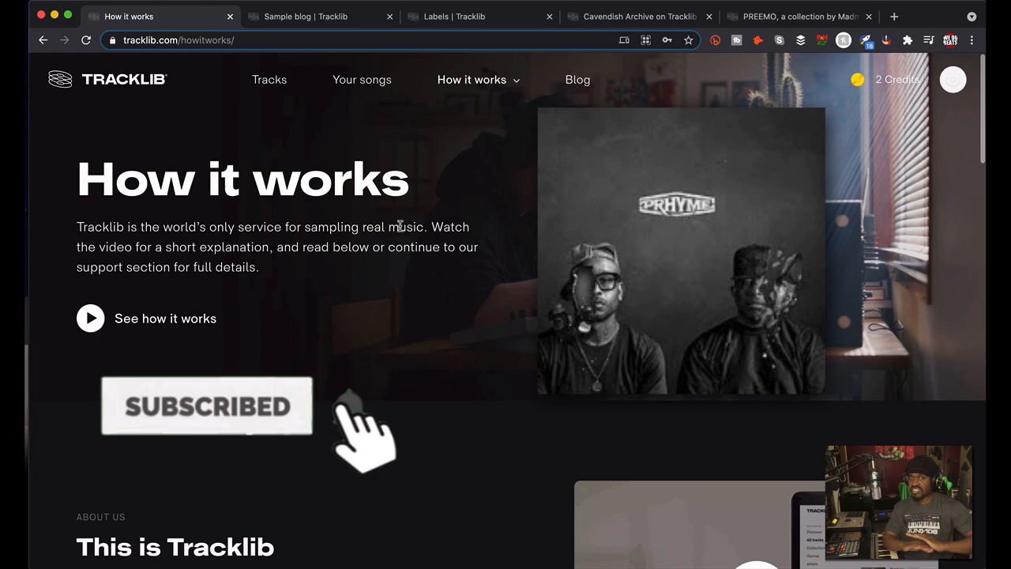
click(319, 16)
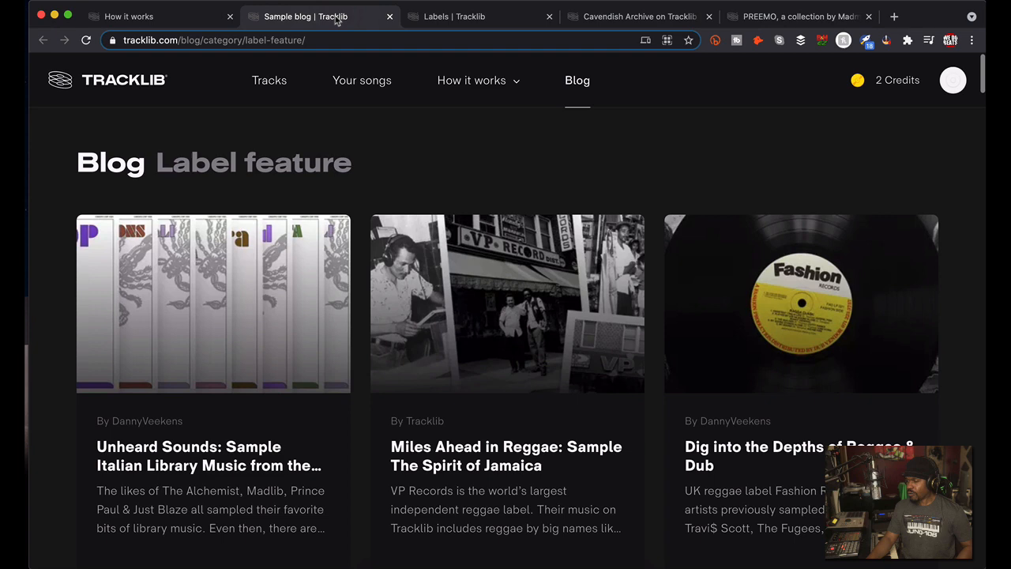
Browse further down the blog, then switch to the Labels catalogue of record labels.
scroll(down, 3)
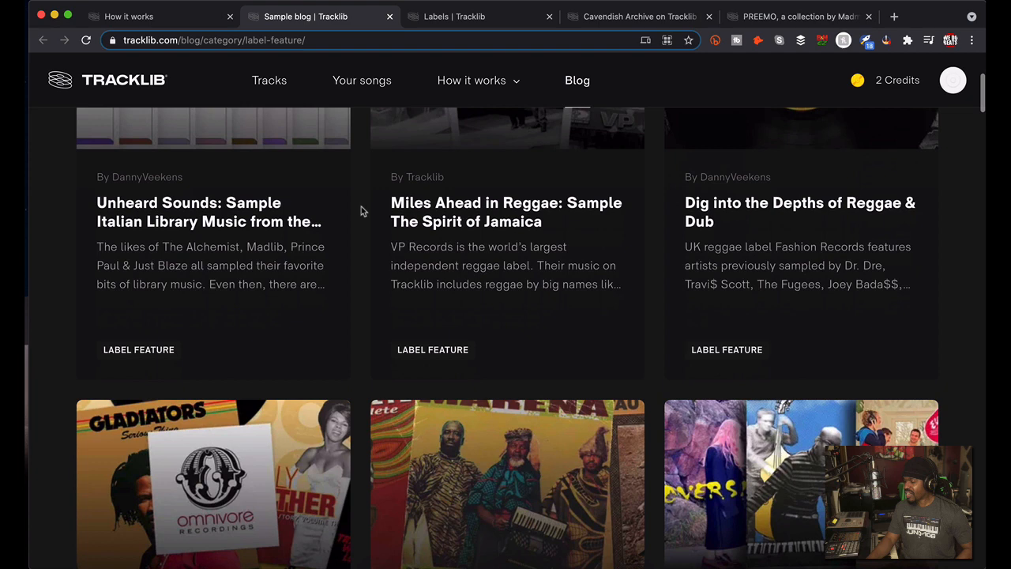
scroll(up, 3)
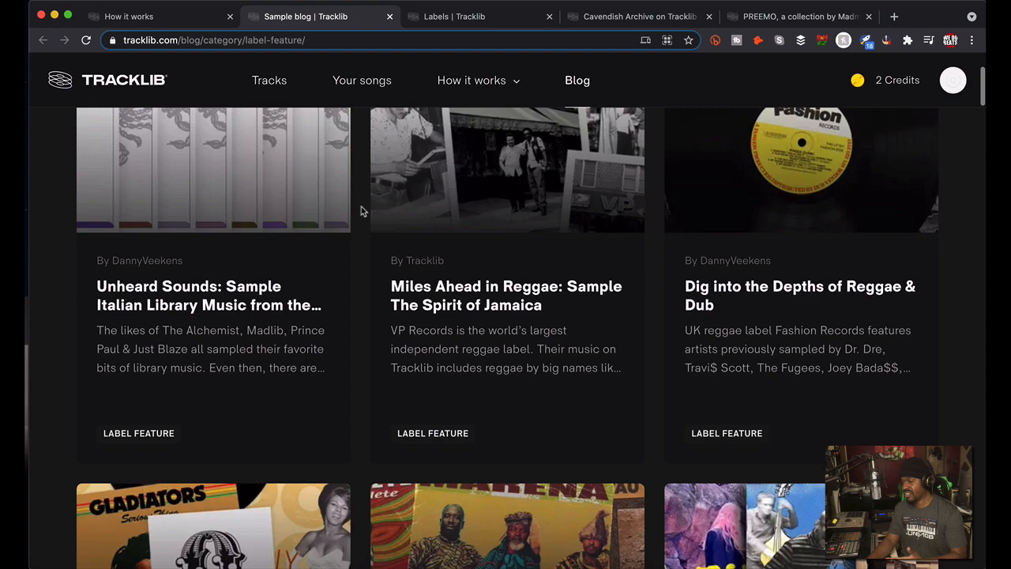
scroll(down, 3)
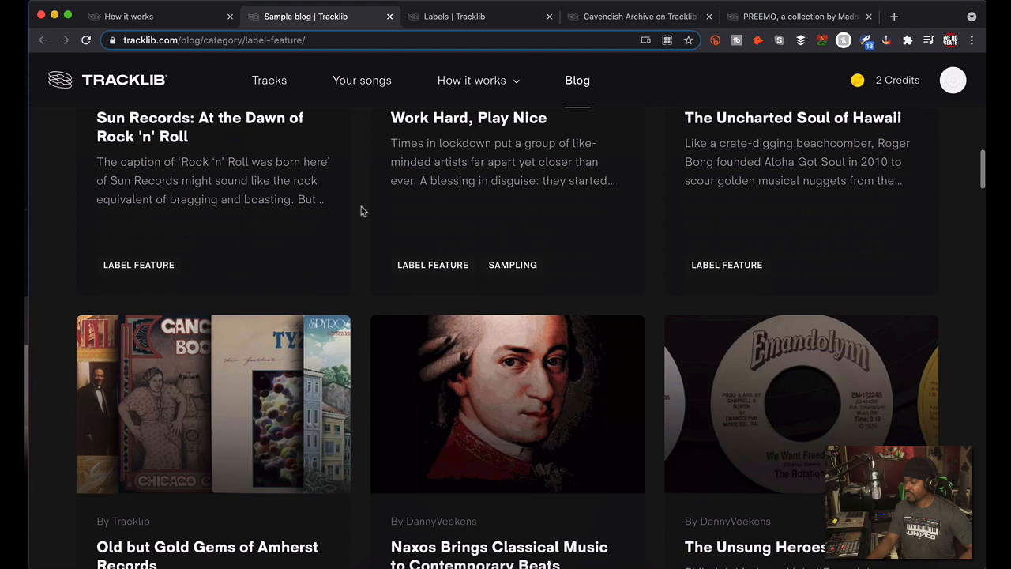
click(455, 16)
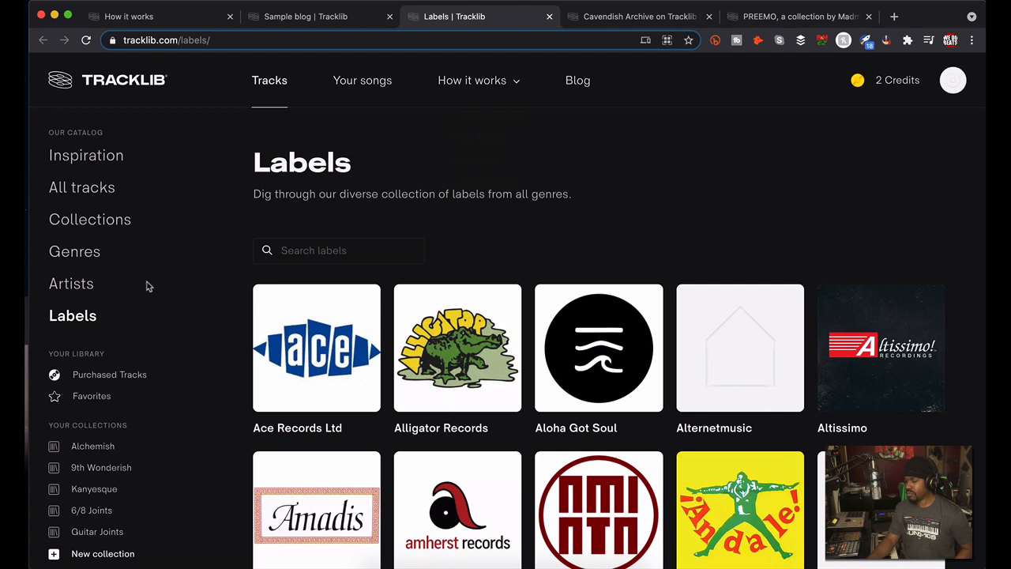
Scroll the Labels grid and switch to the filtered Cavendish Archive tracks with South Bound loaded.
scroll(down, 3)
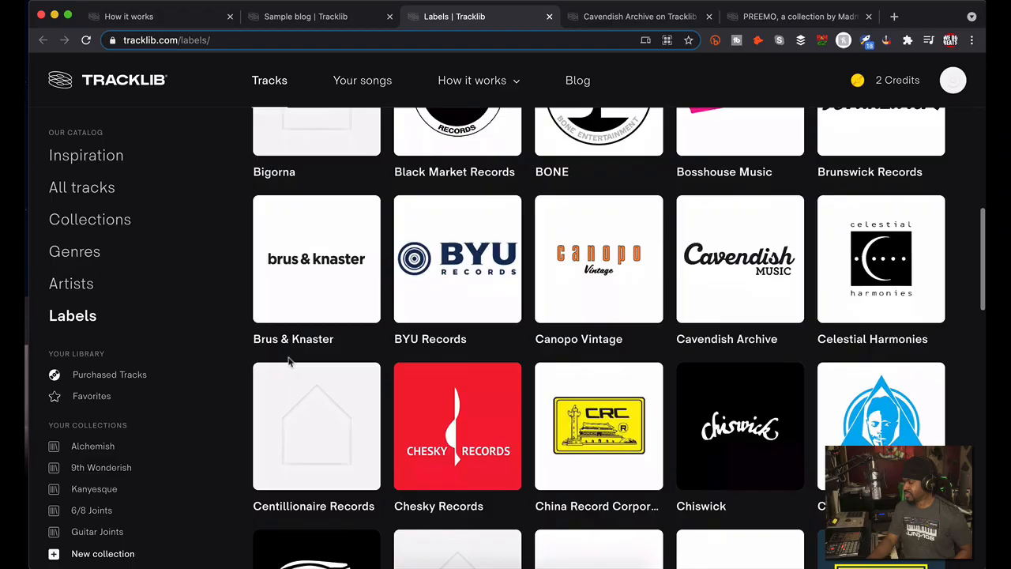
click(740, 260)
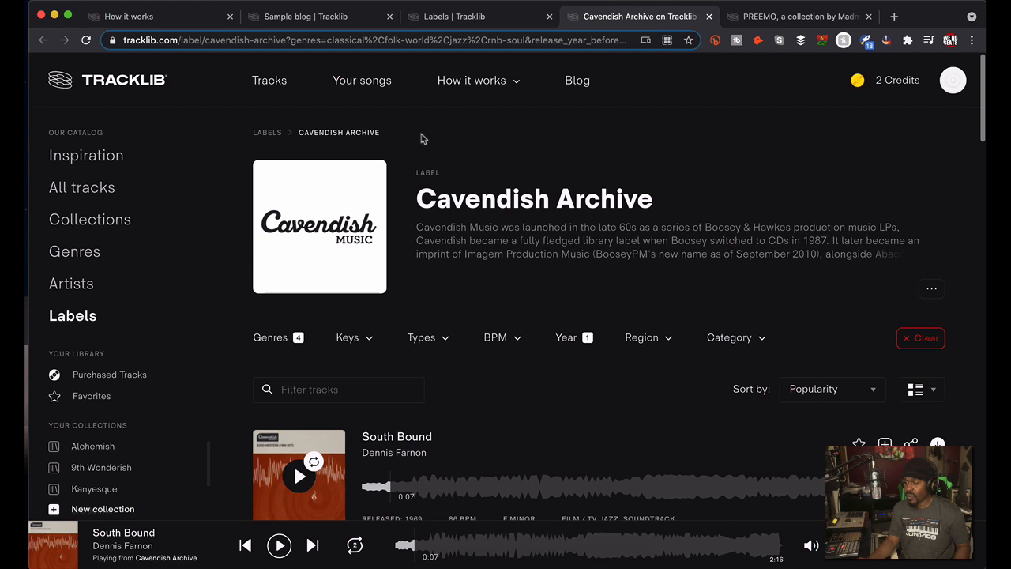
mouse_move(518, 193)
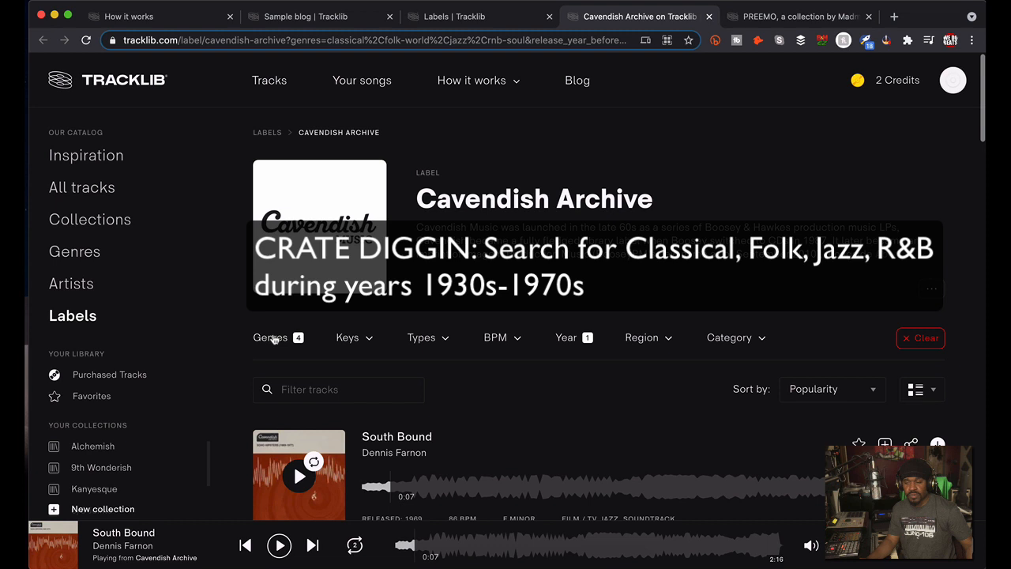
Audition Napoleon by Manuel Bilton, scroll the Cavendish results, then move to the Collections tab.
click(270, 338)
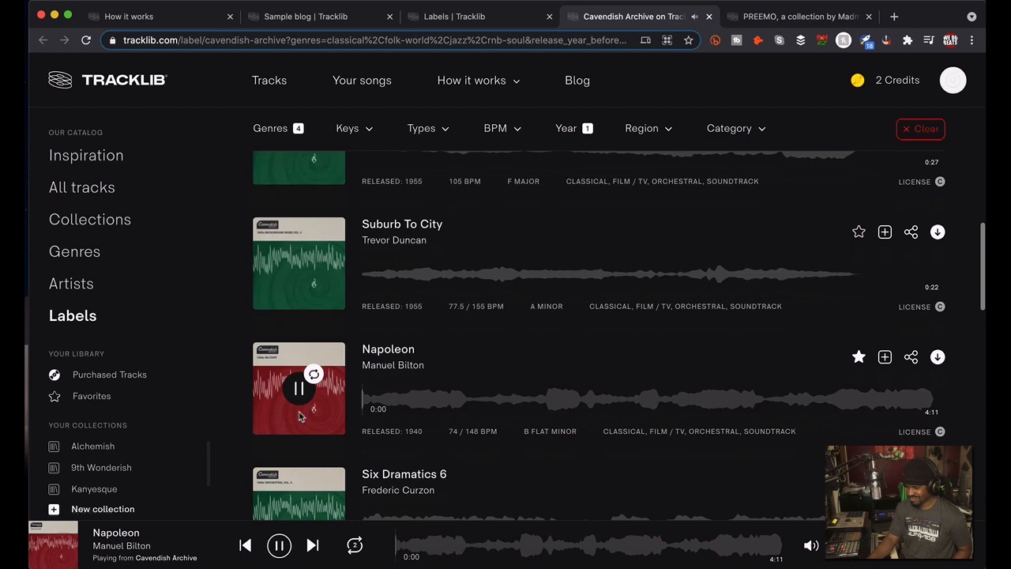
scroll(down, 3)
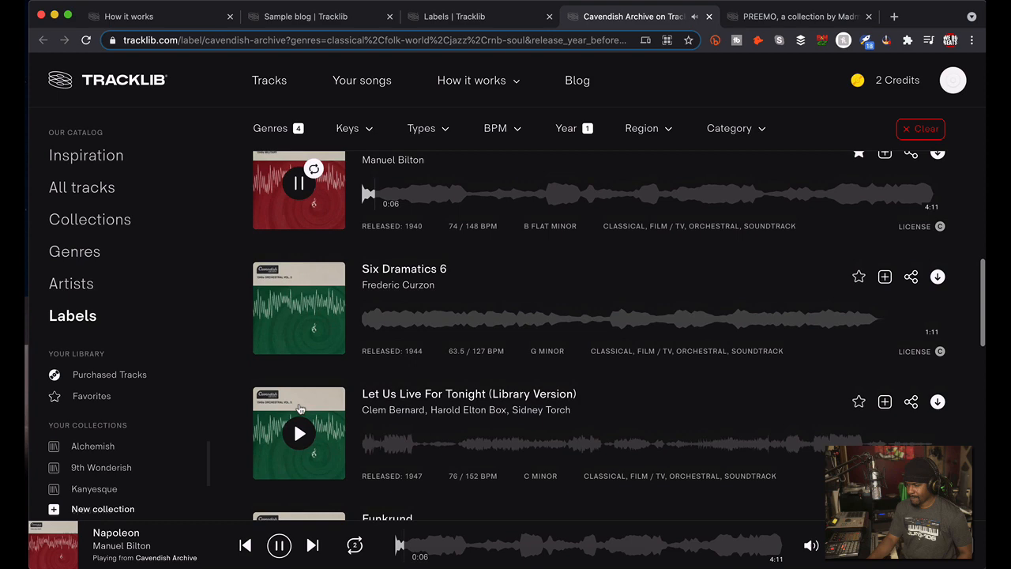
scroll(down, 3)
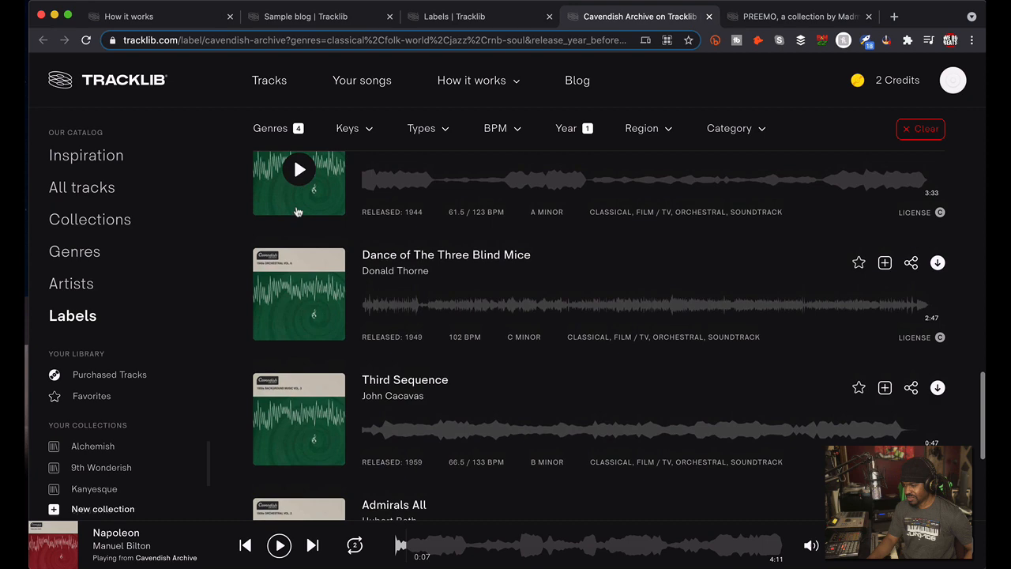
click(798, 16)
text(drums)
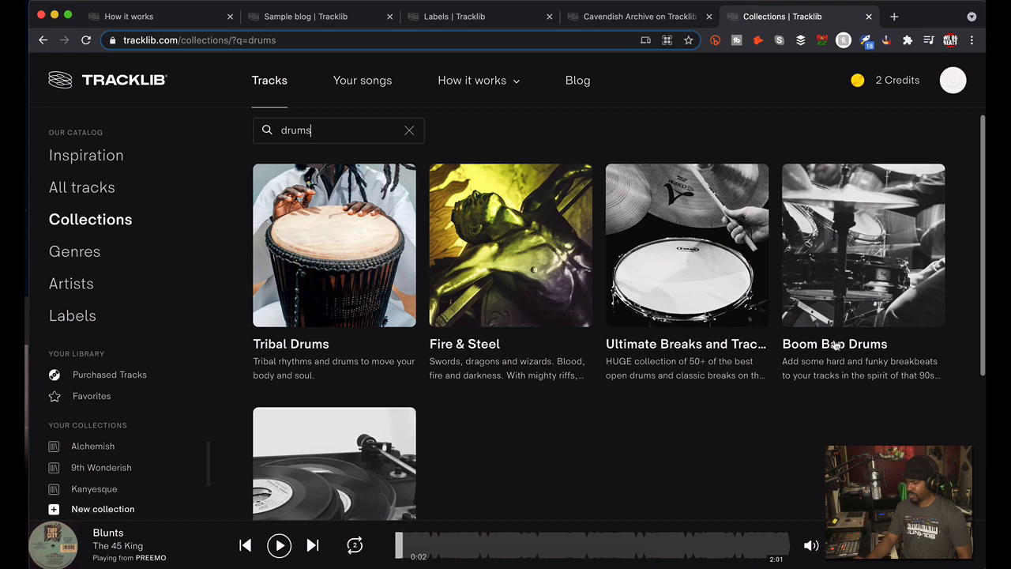
Open the Boom Bap Drums collection and audition Boomin' In Ya Jeep by G-Clef, leaving it paused.
click(863, 245)
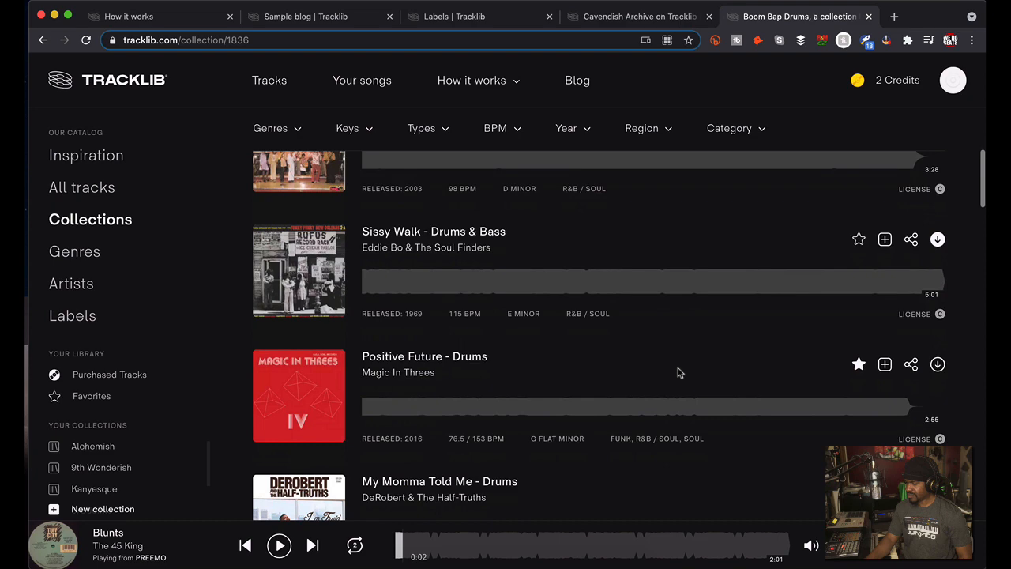
click(298, 354)
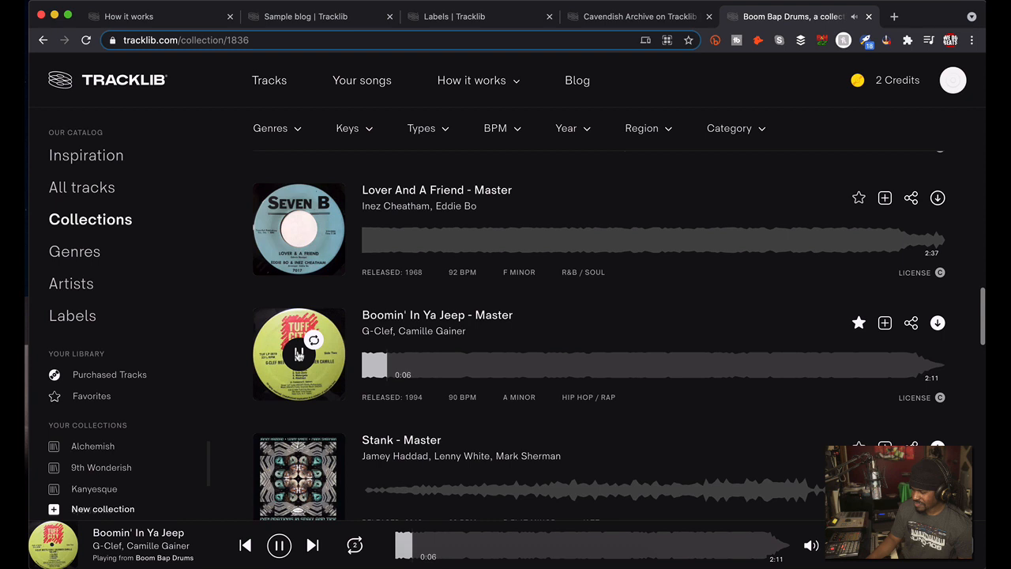
click(278, 546)
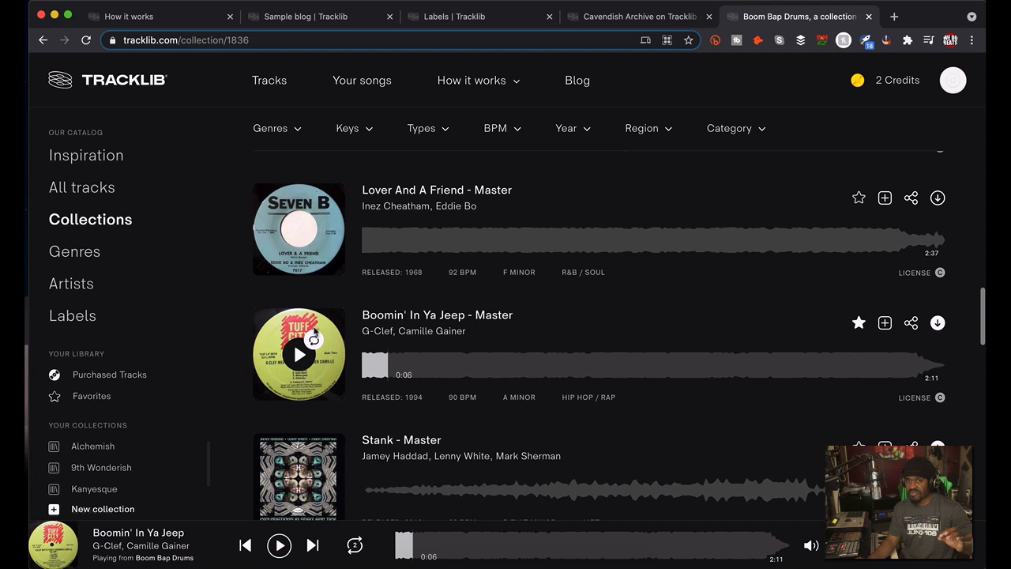
scroll(down, 3)
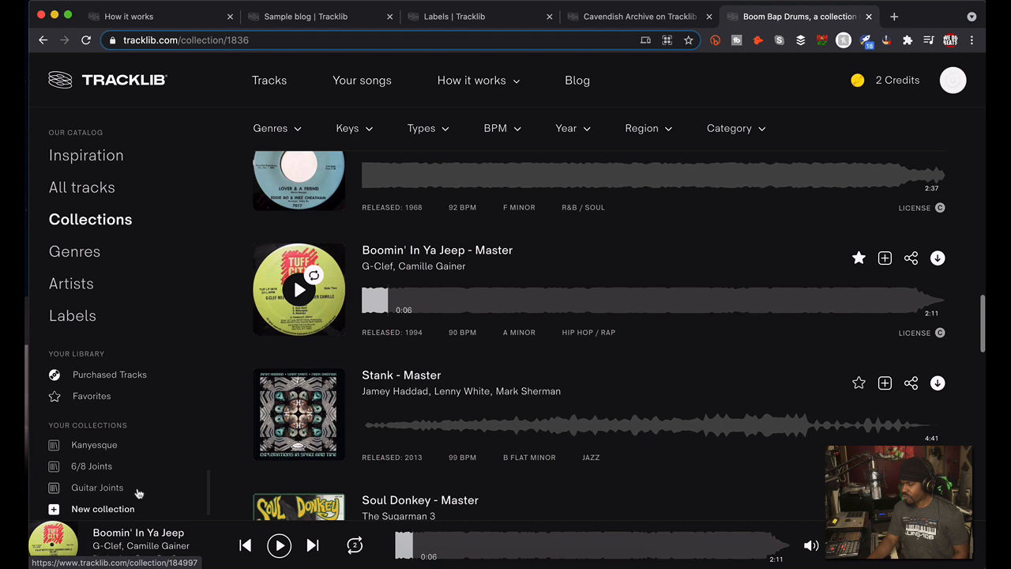
Browse Purchased Tracks, then the Favorites list with Smile of a Stranger loaded and paused.
click(109, 373)
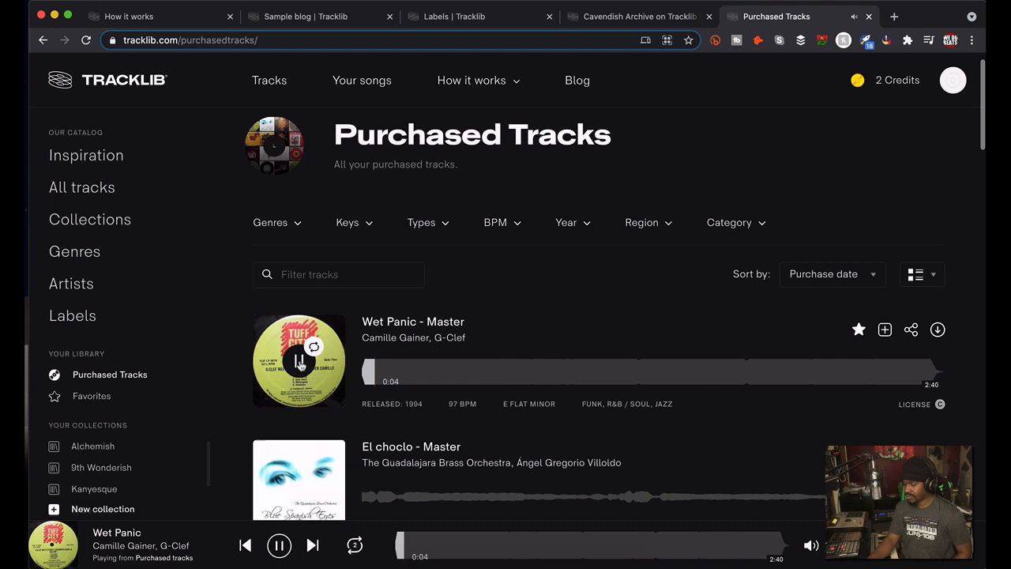
scroll(down, 3)
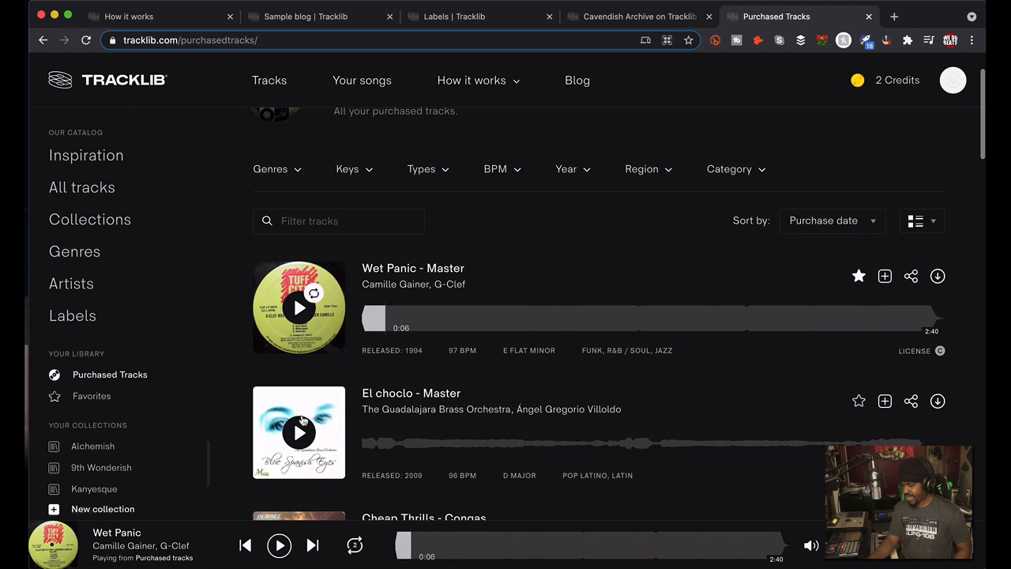
click(91, 395)
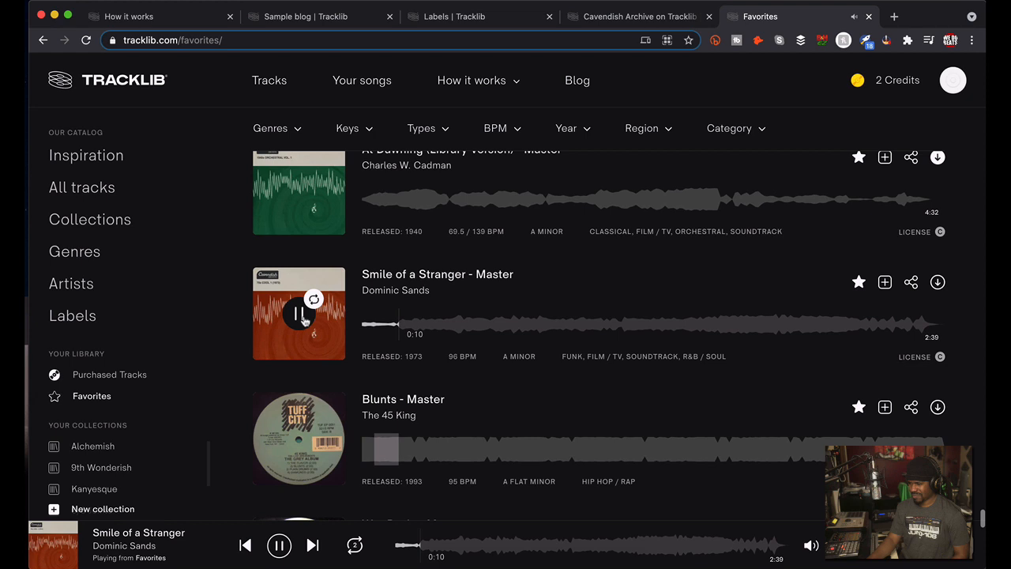
click(278, 545)
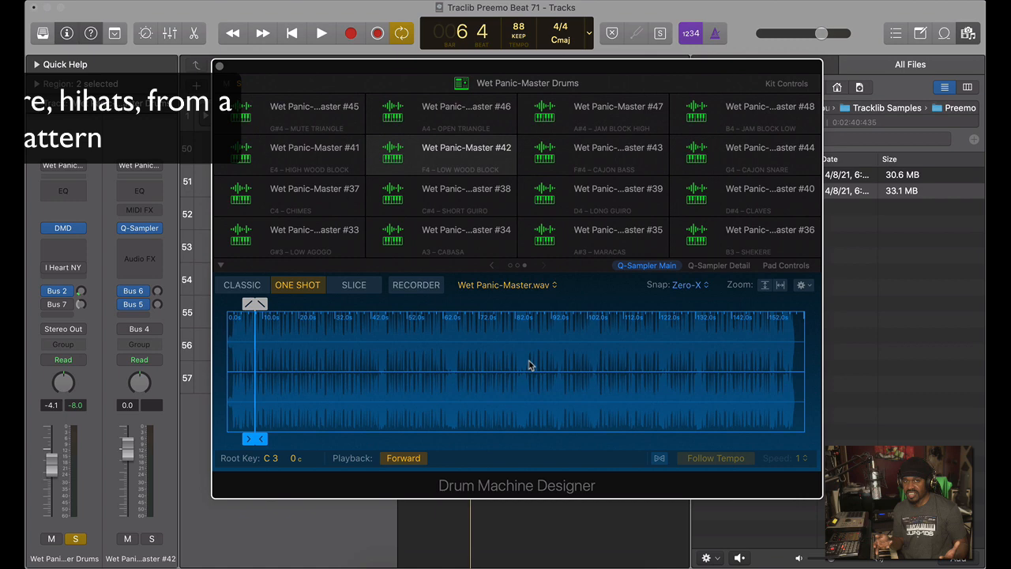
Audition Wet Panic-Master pad slices in Drum Machine Designer and select pads to trim their one-shot markers.
click(36, 82)
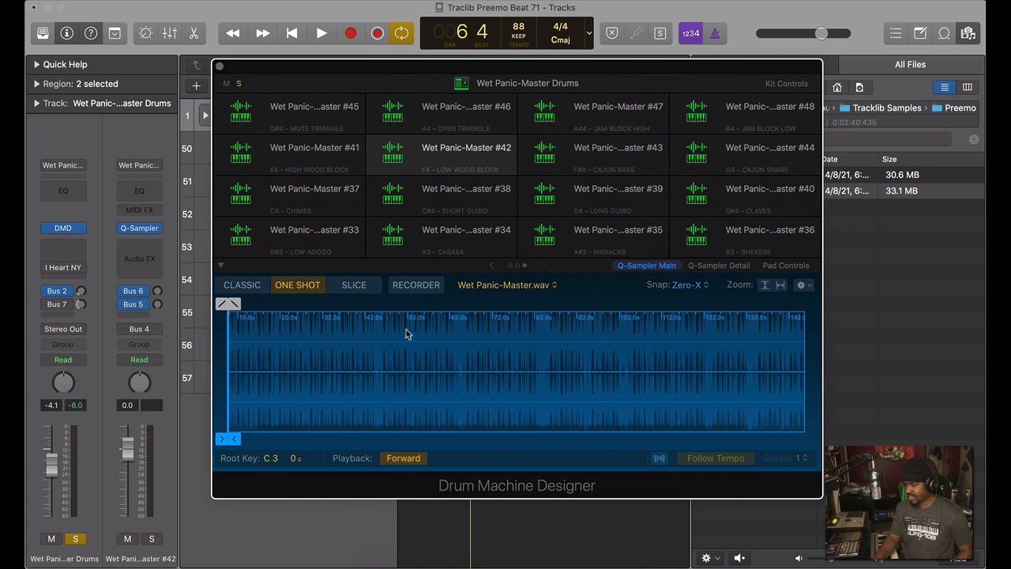
click(321, 33)
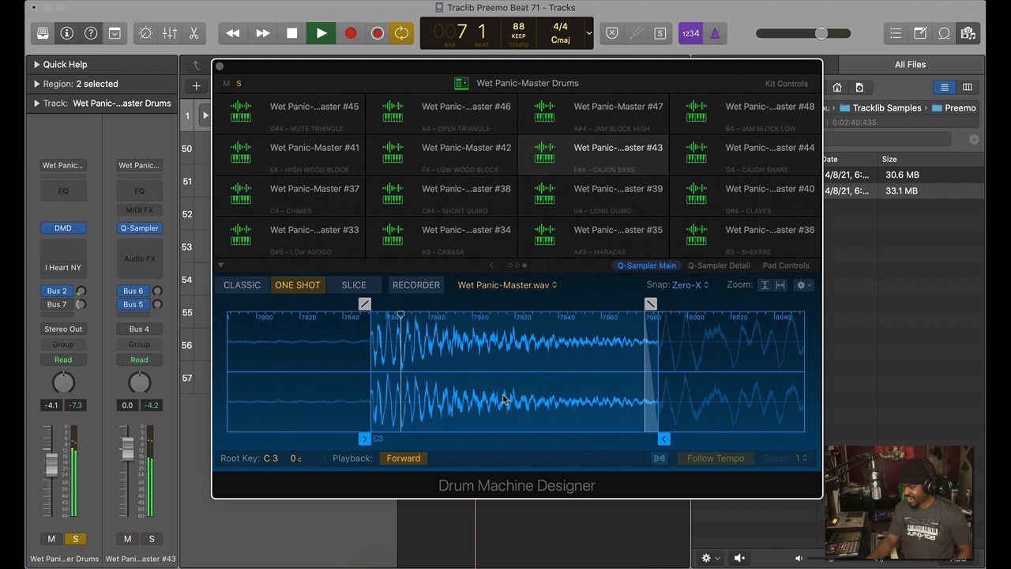
click(321, 31)
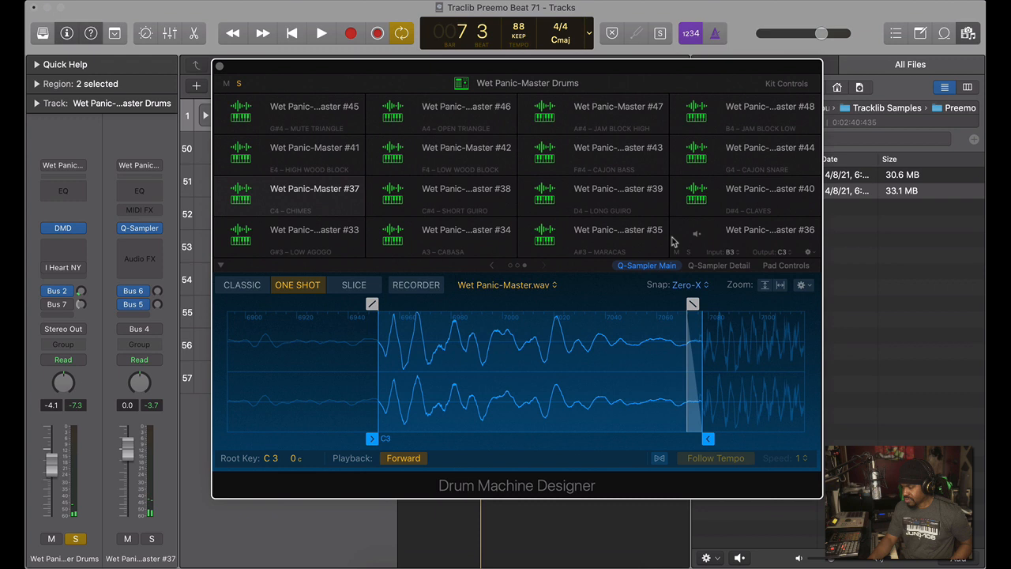
click(717, 265)
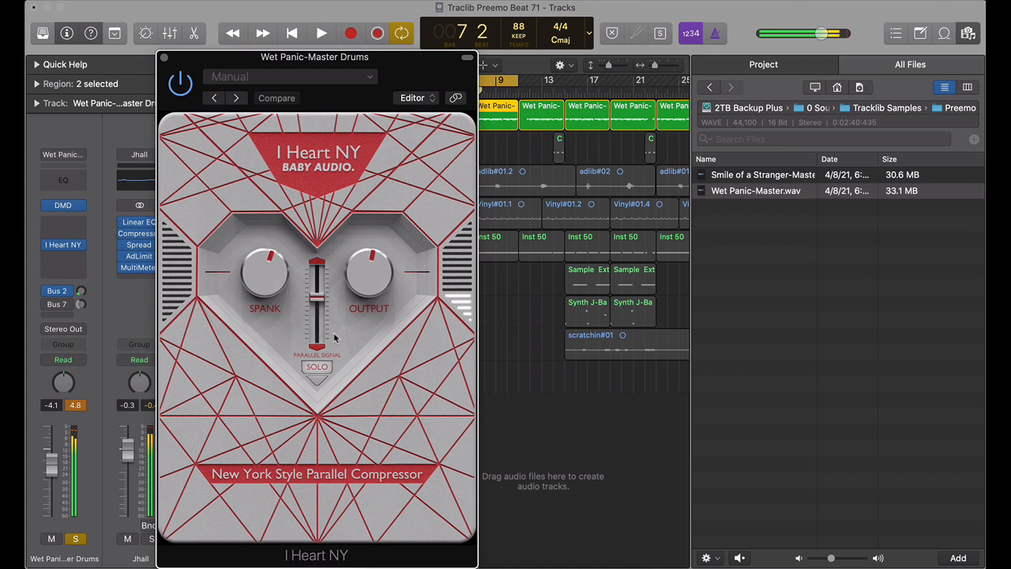
Play the beat and tweak Spank and Output on the I Heart NY compressor over the drums.
click(320, 33)
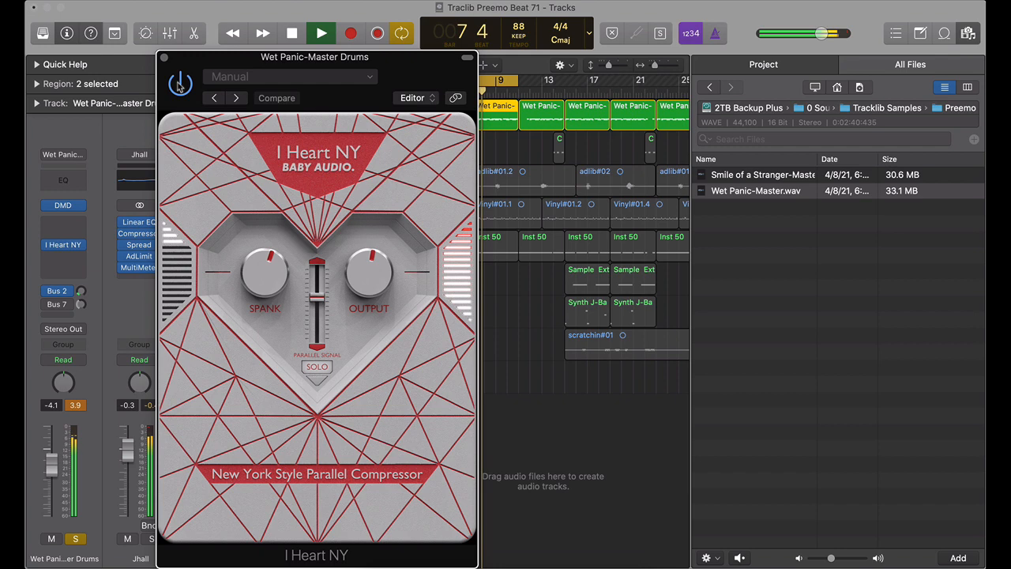
click(164, 57)
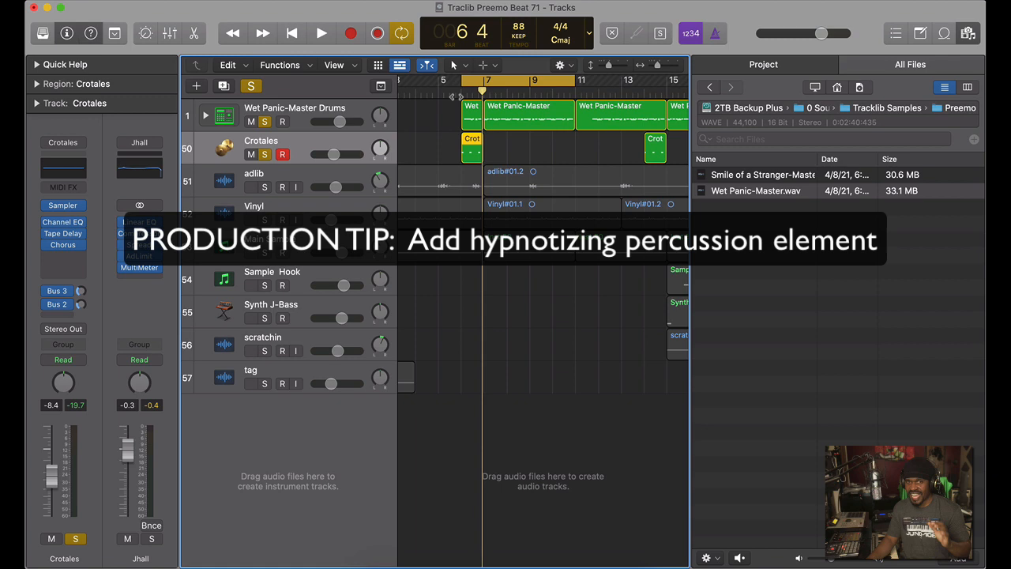
Play back the new Crotales part layered over the drum kit.
click(320, 31)
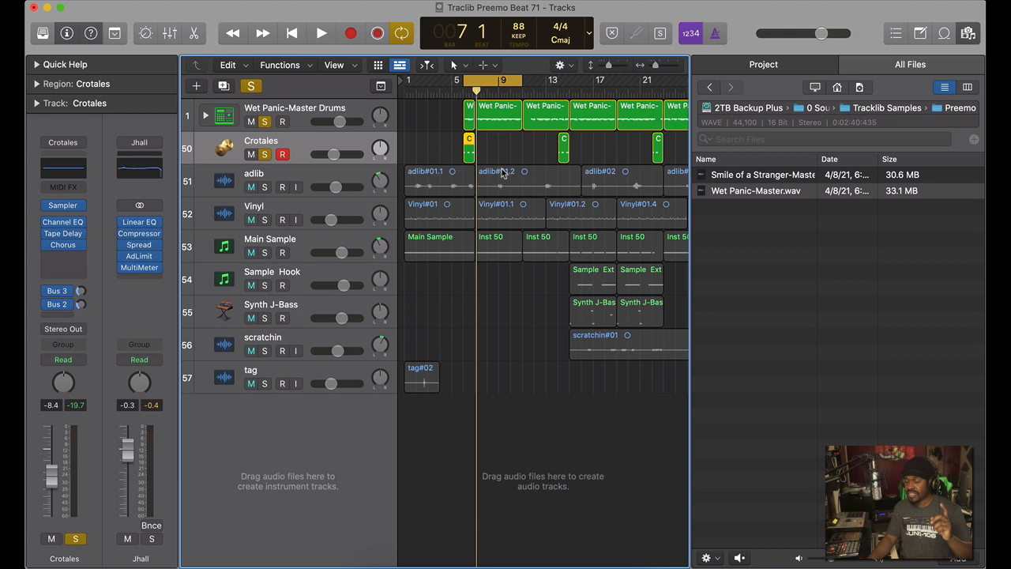
Solo the Vinyl crackle track to hear it run the length of the arrangement.
click(321, 33)
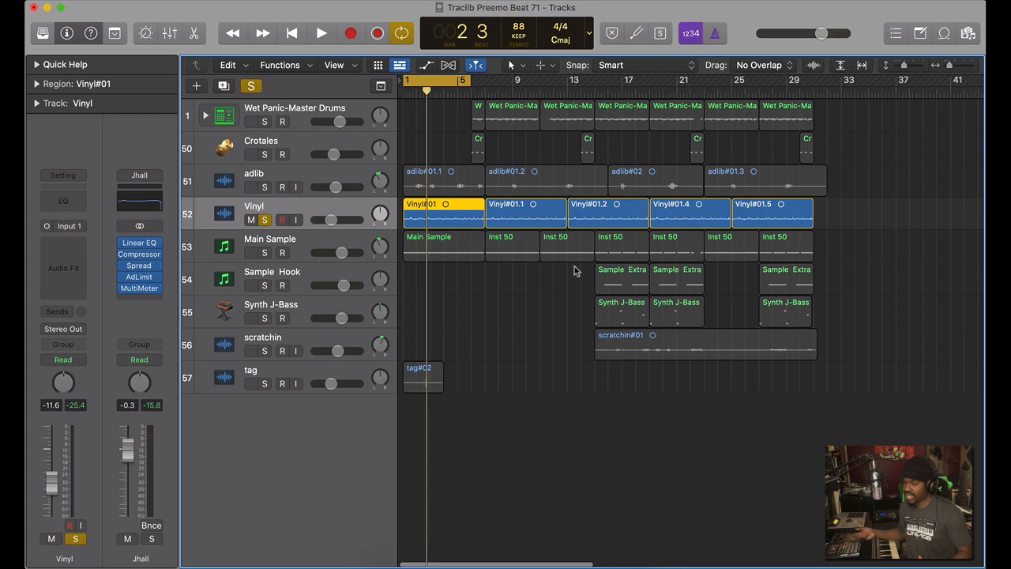
Open Serato Sample on Main Sample and mark a chop point in Smile of a Stranger-Master.
double_click(224, 246)
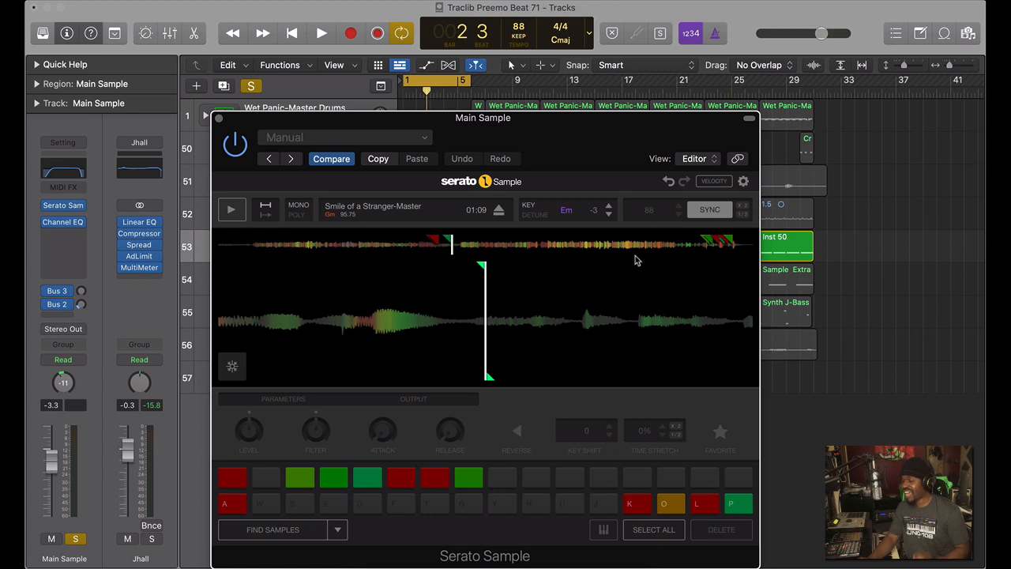
mouse_move(398, 256)
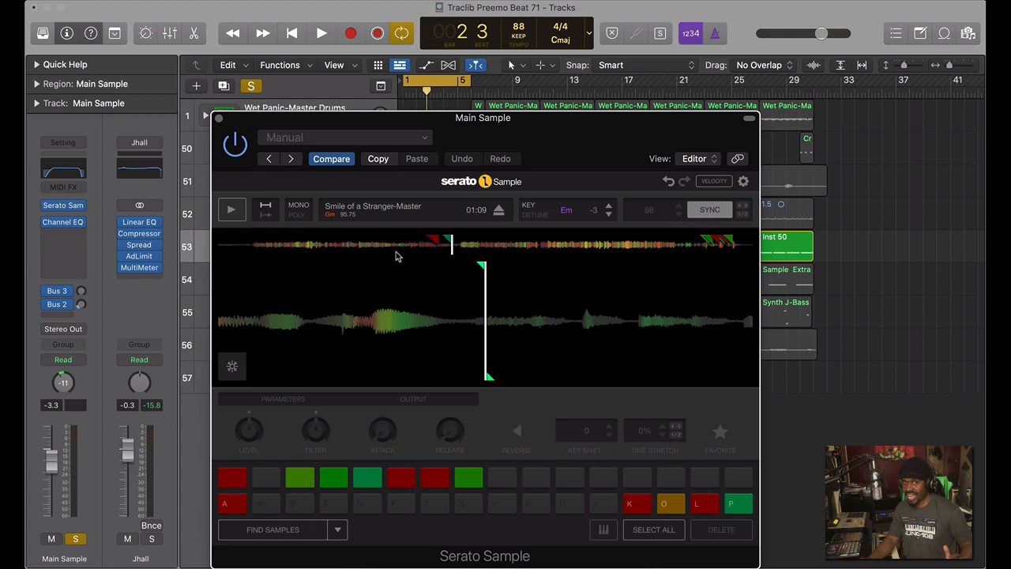
mouse_move(253, 252)
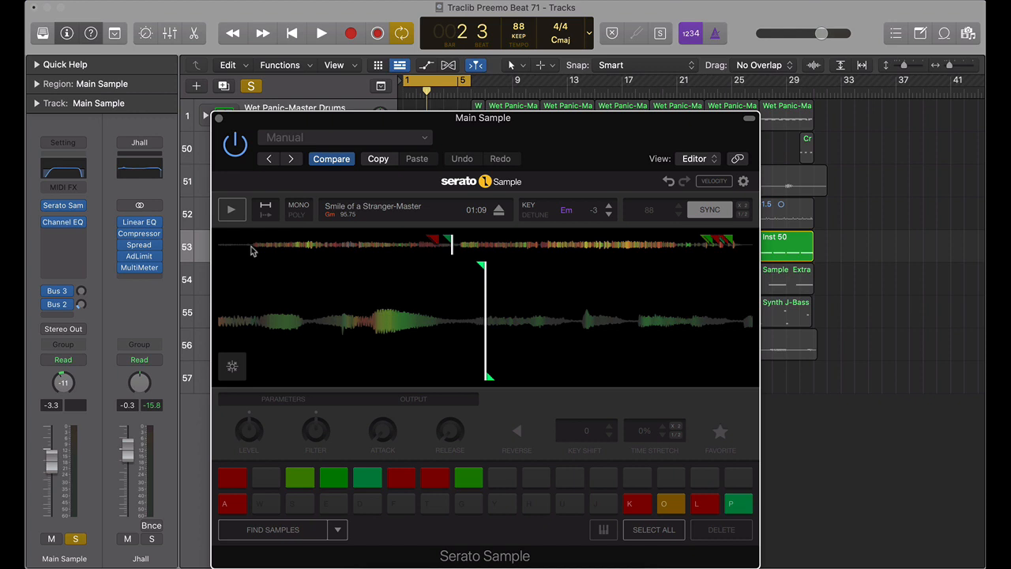
click(231, 209)
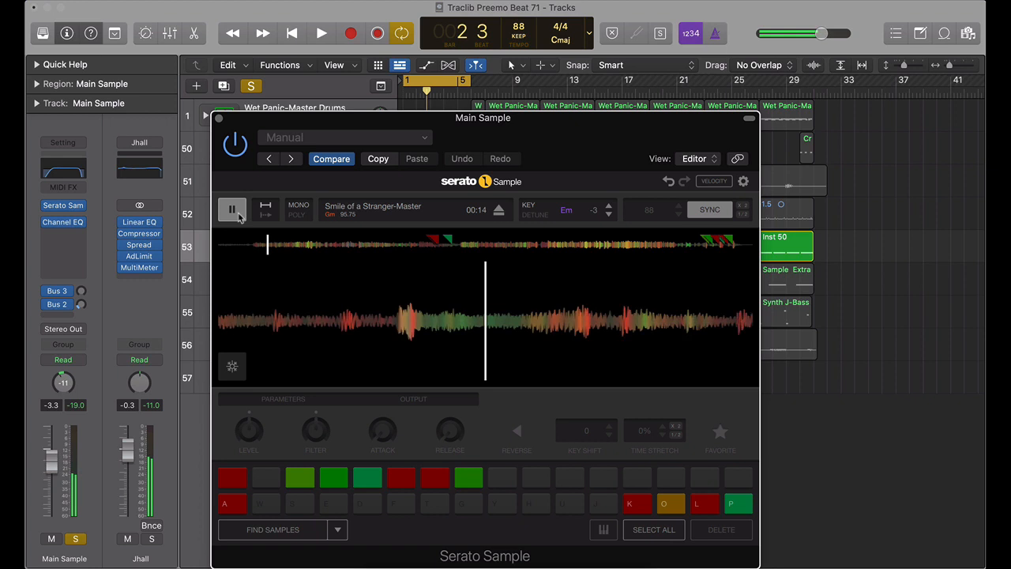
click(232, 209)
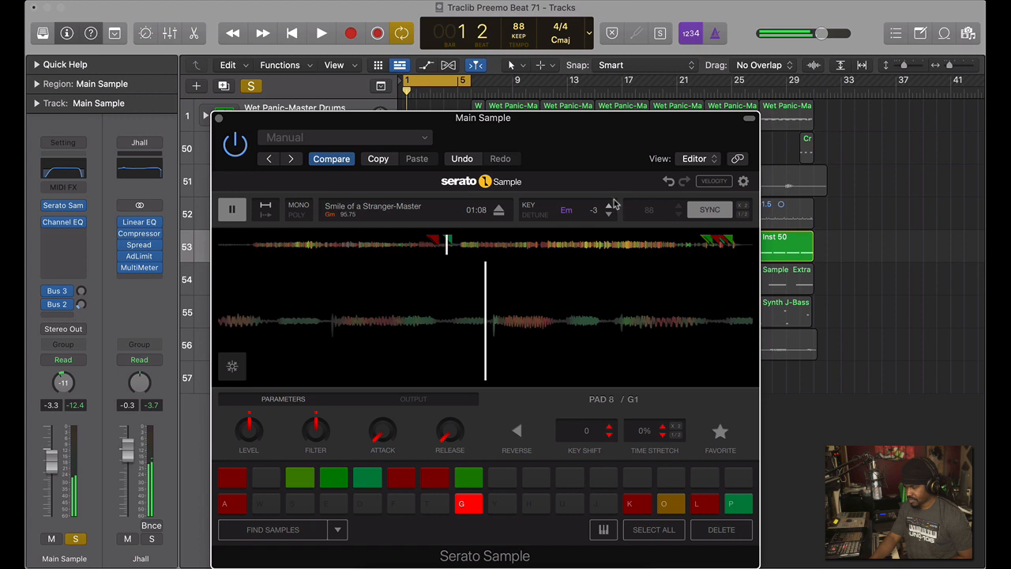
Set pad 13 to Key Shift +2 and Time Stretch -23% and audition it in the beat.
click(637, 503)
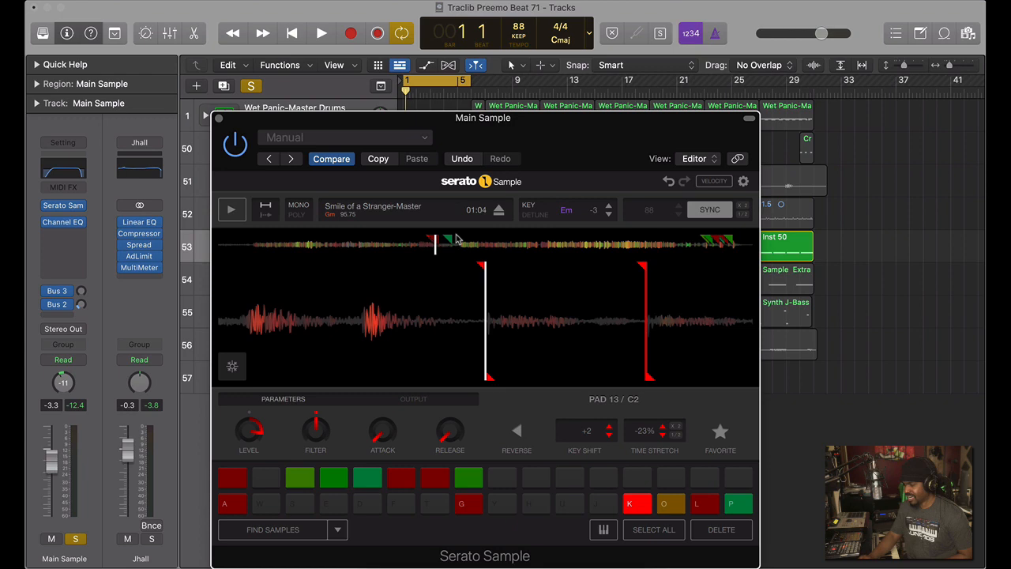
click(322, 33)
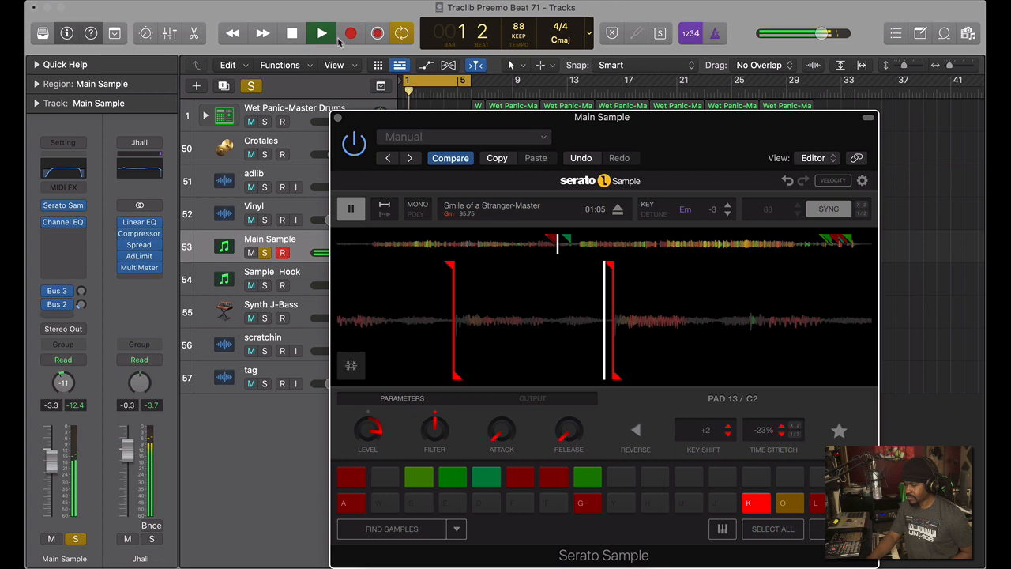
click(321, 33)
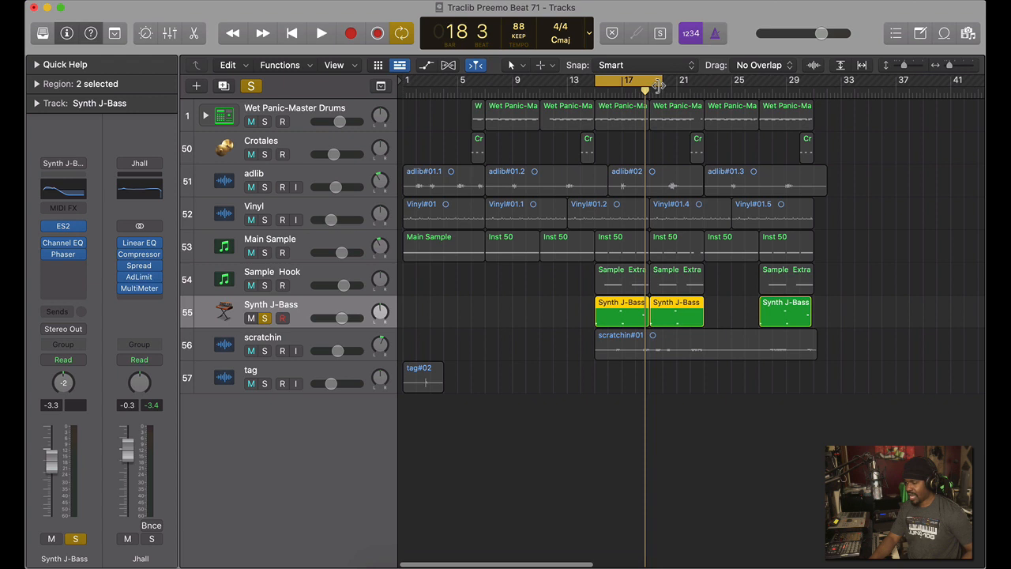
Solo the Wet Panic-Master Drums and Synth J-Bass together around bar 17.
click(321, 31)
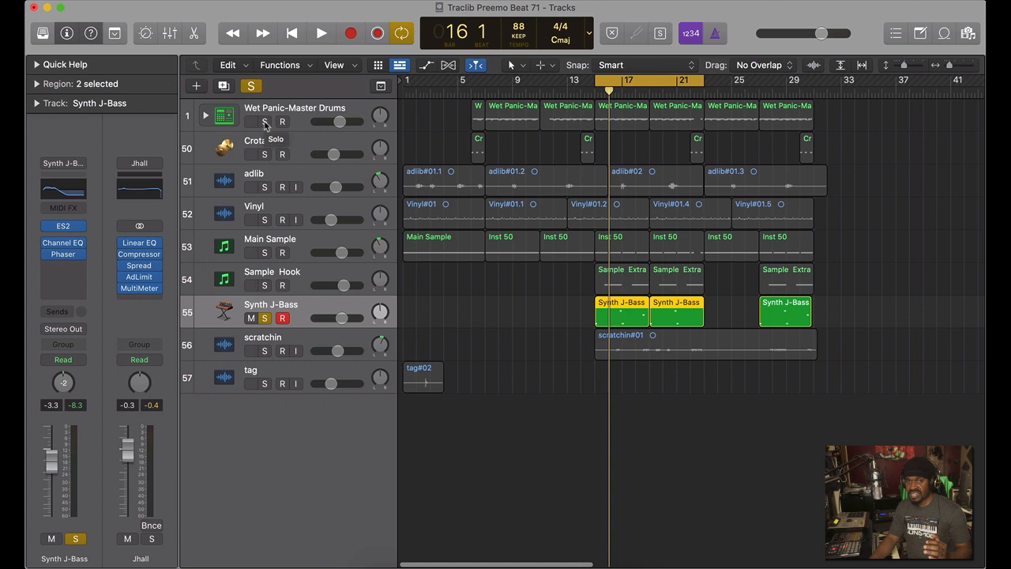
click(250, 120)
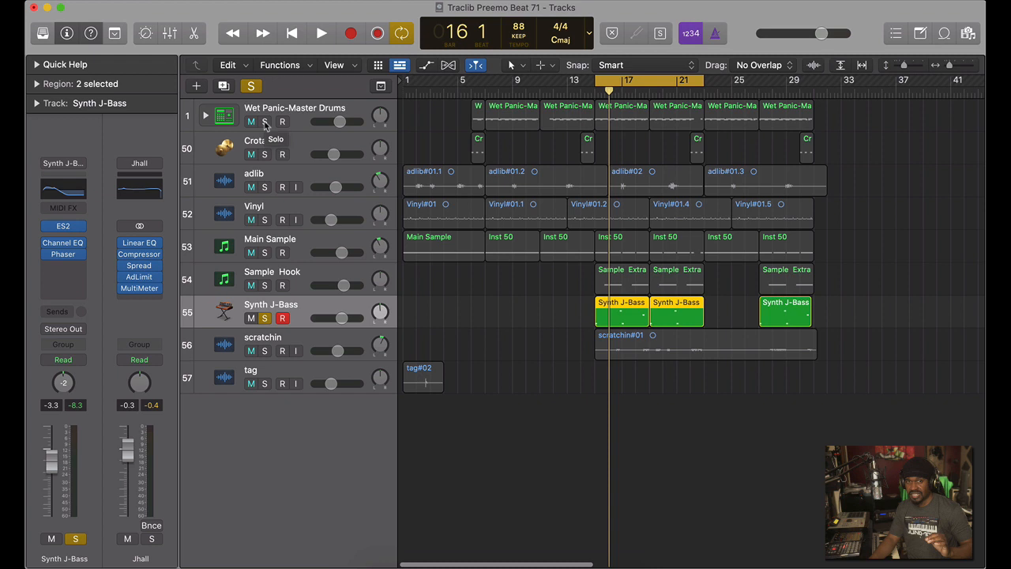
click(321, 33)
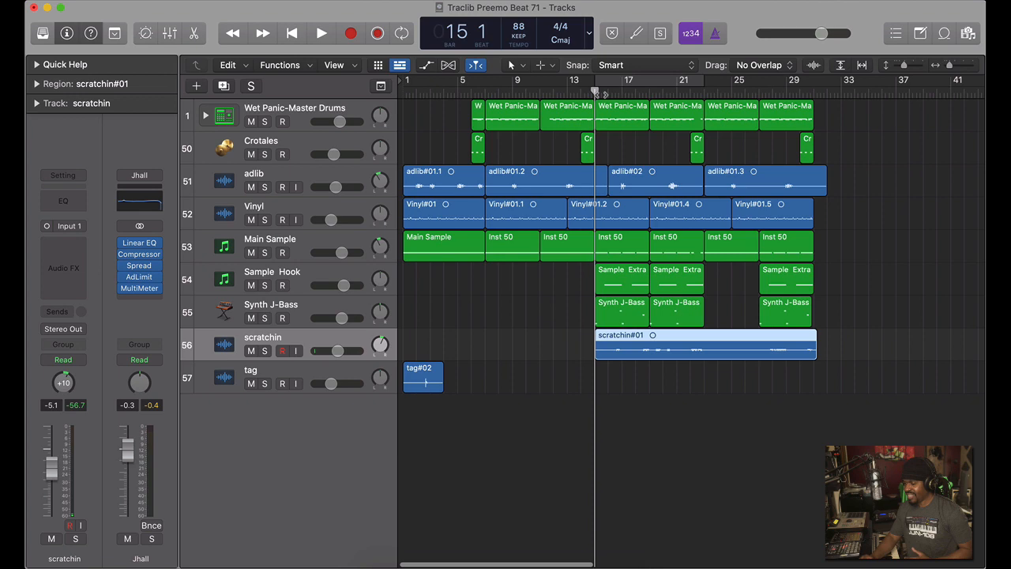
Solo the scratchin track so scratchin#01 plays isolated with the drums.
click(266, 351)
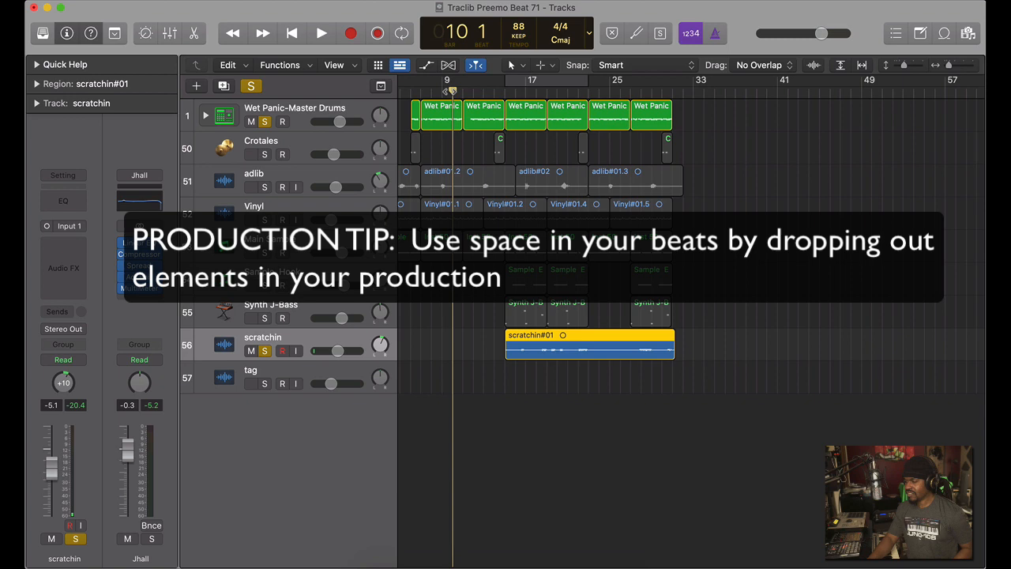
click(320, 33)
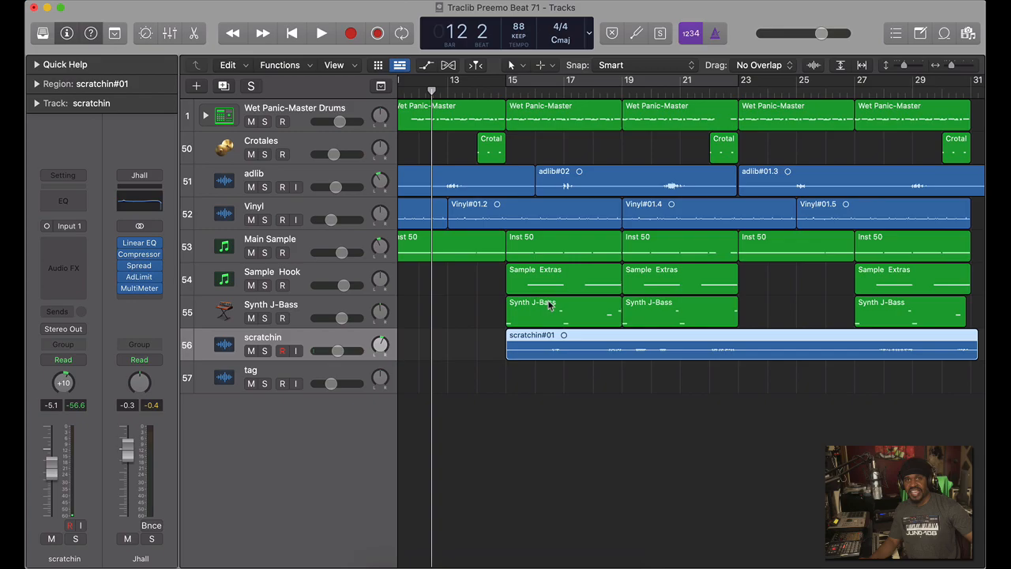
click(321, 33)
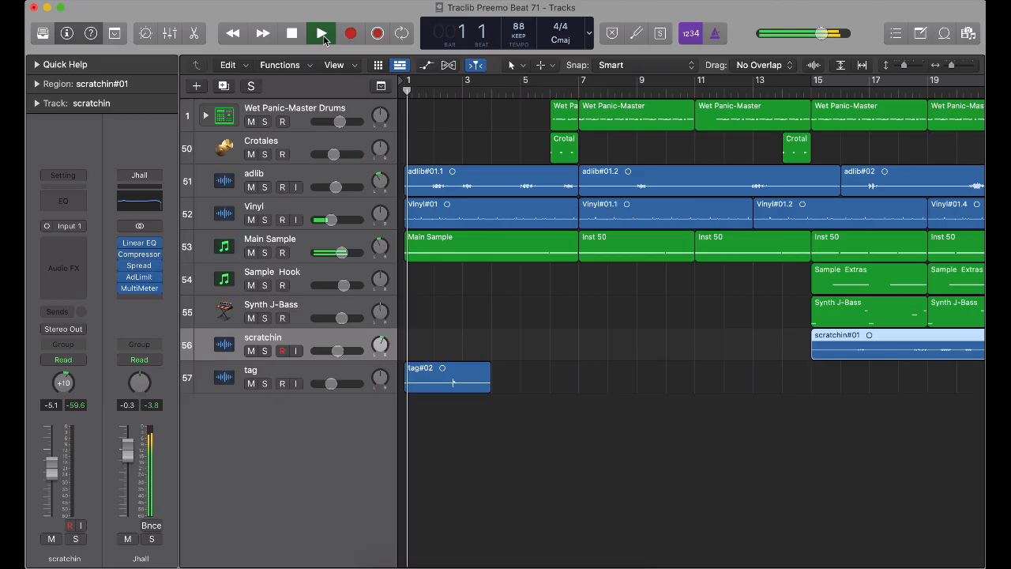
click(321, 33)
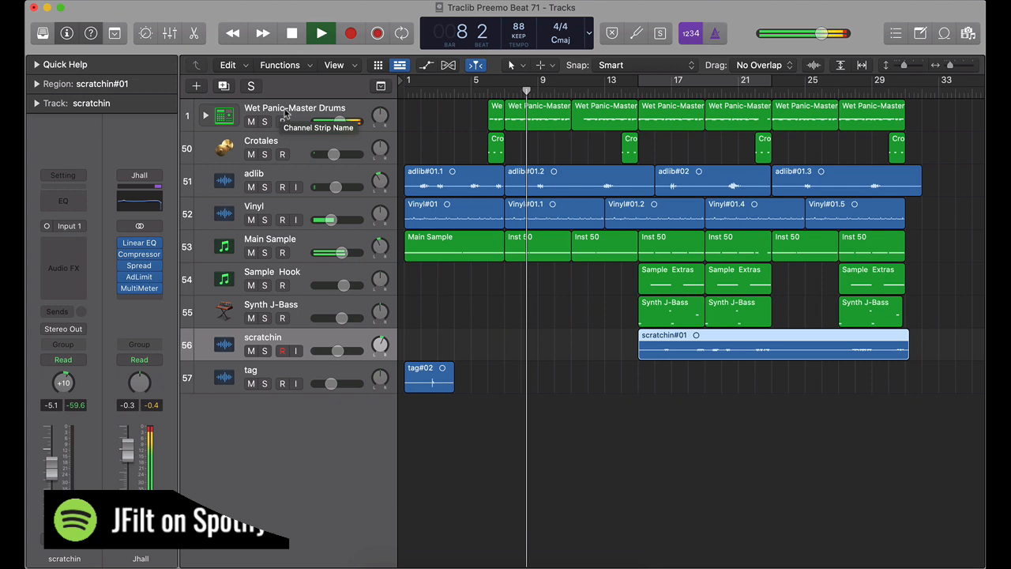
click(319, 31)
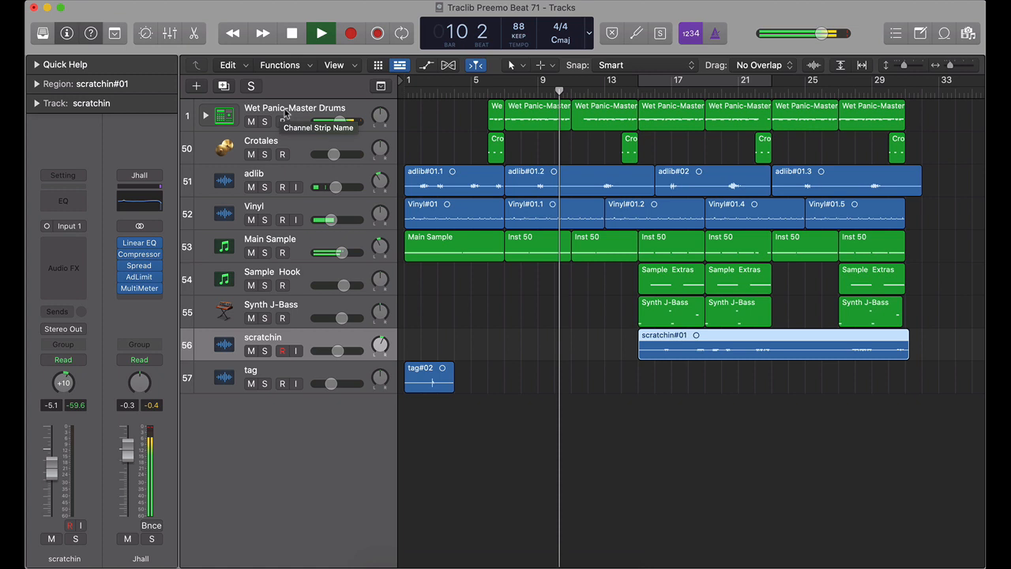
click(321, 34)
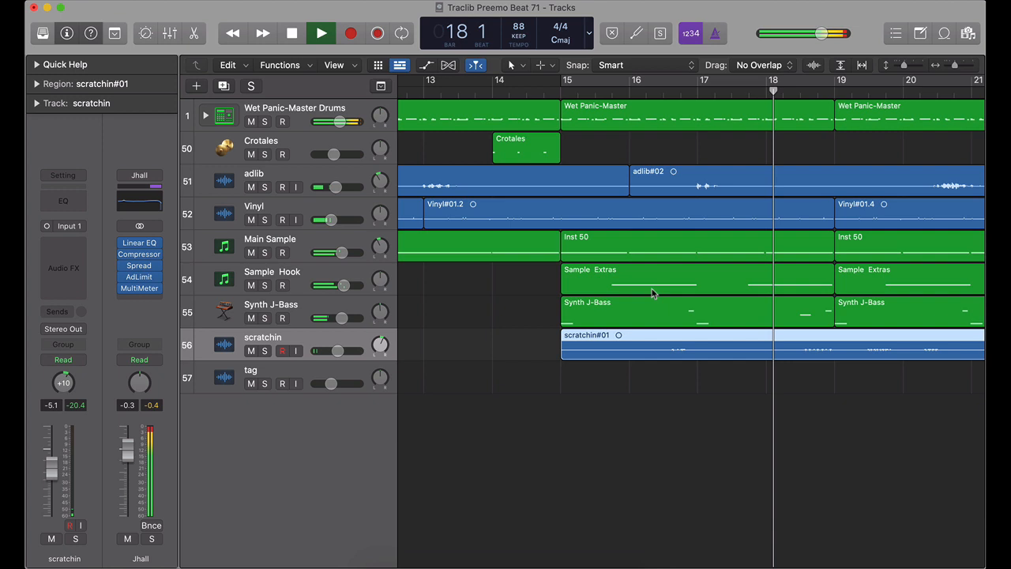
scroll(right, 3)
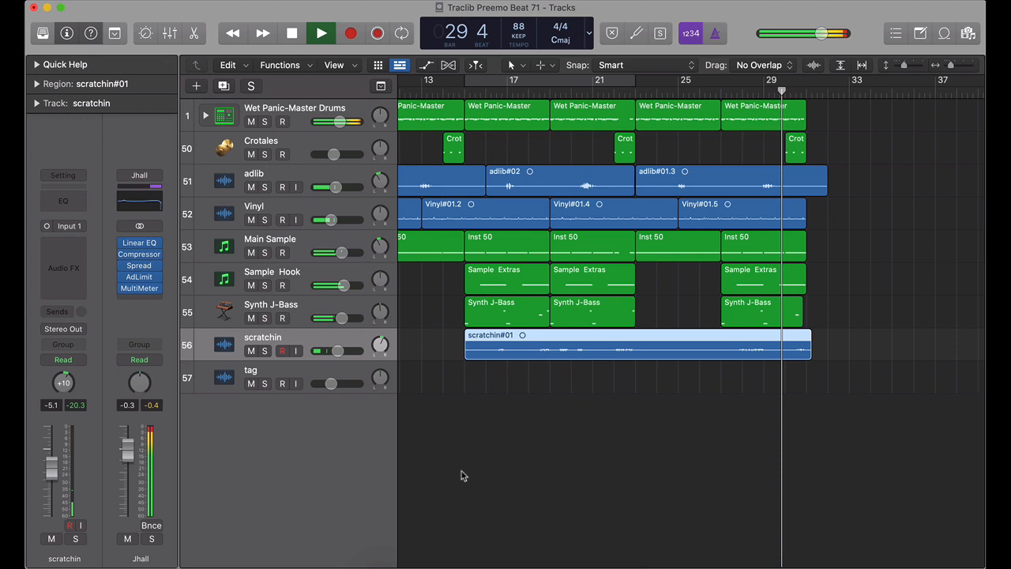
click(319, 34)
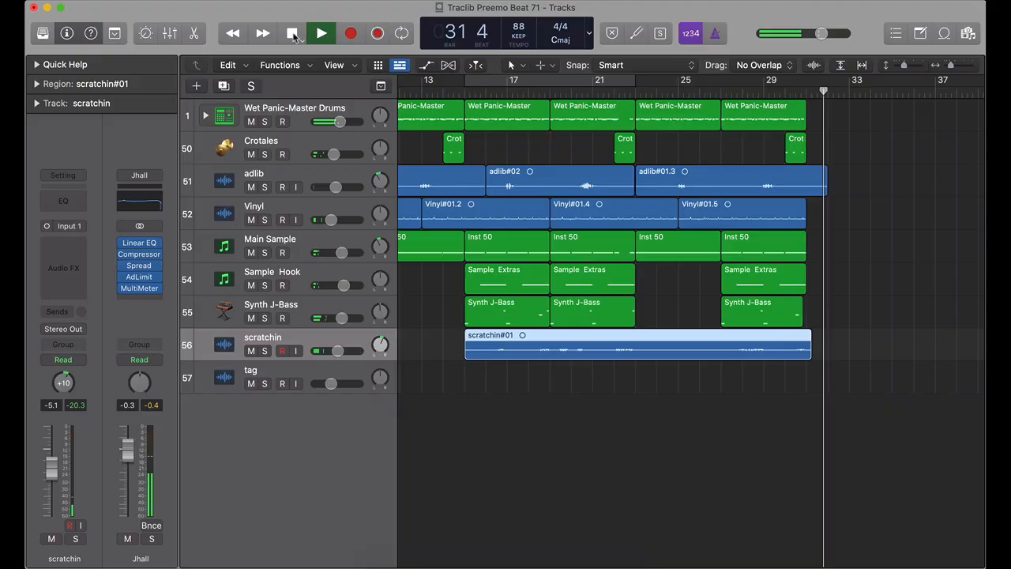